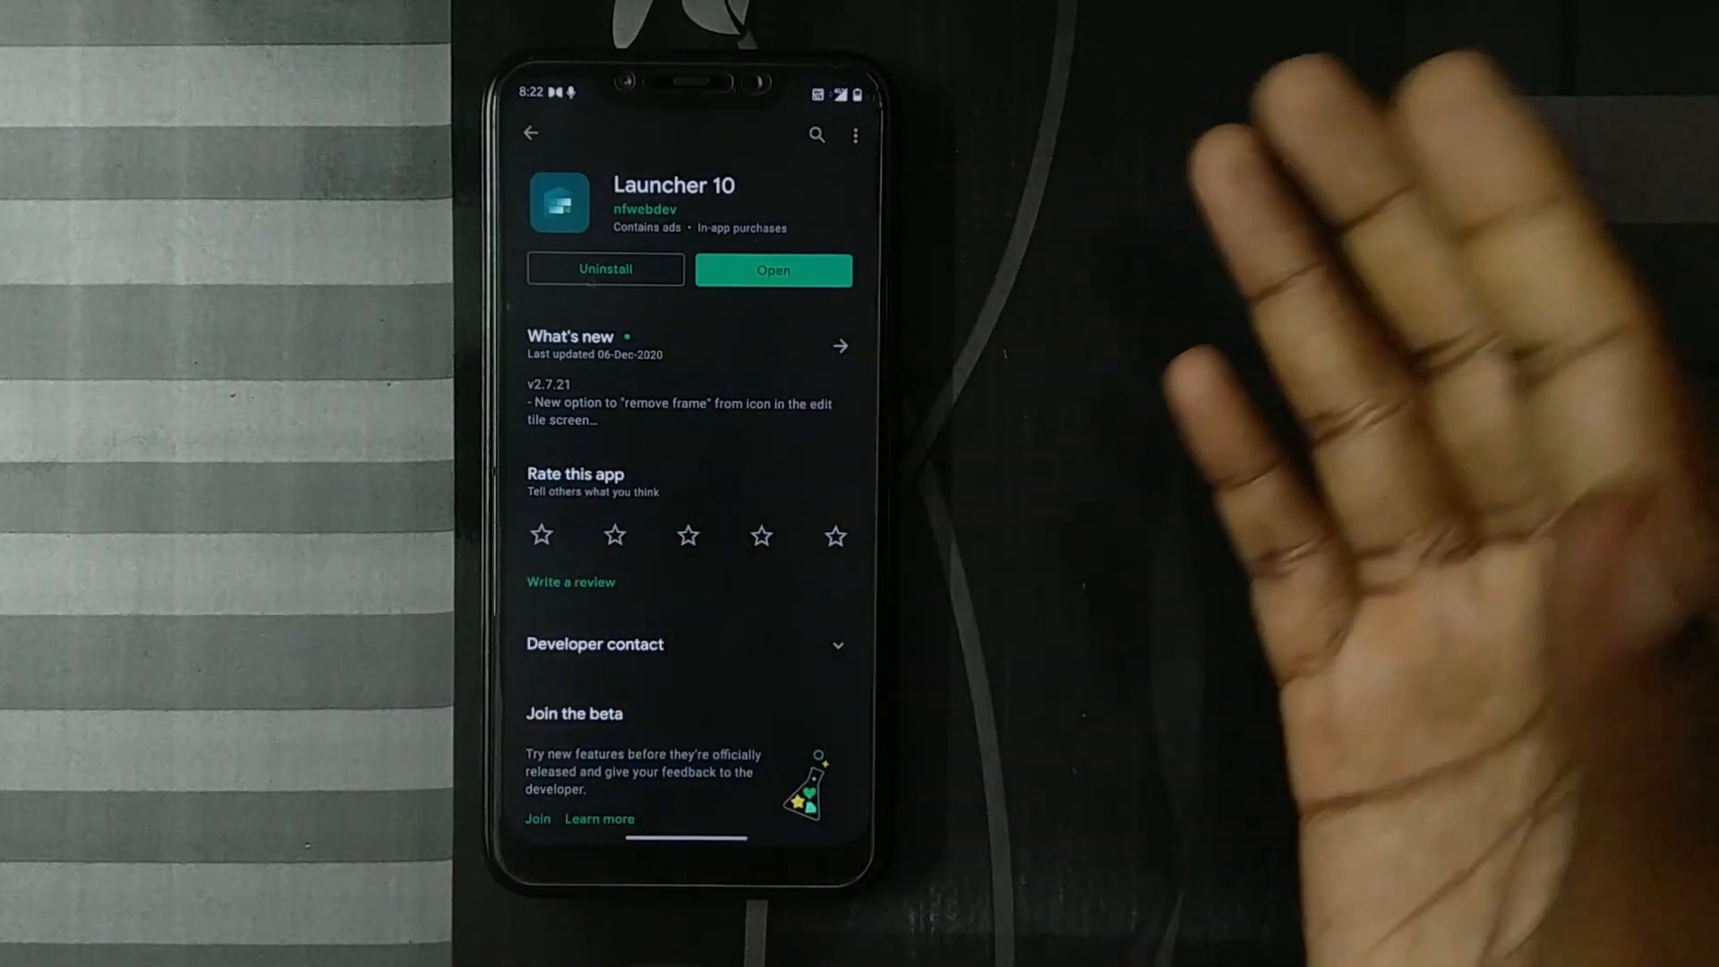
Apply a teal background with Default transparency unchecked to the Messaging tile
{"action": "scroll", "scroll_direction": "down", "scroll_amount": 3}
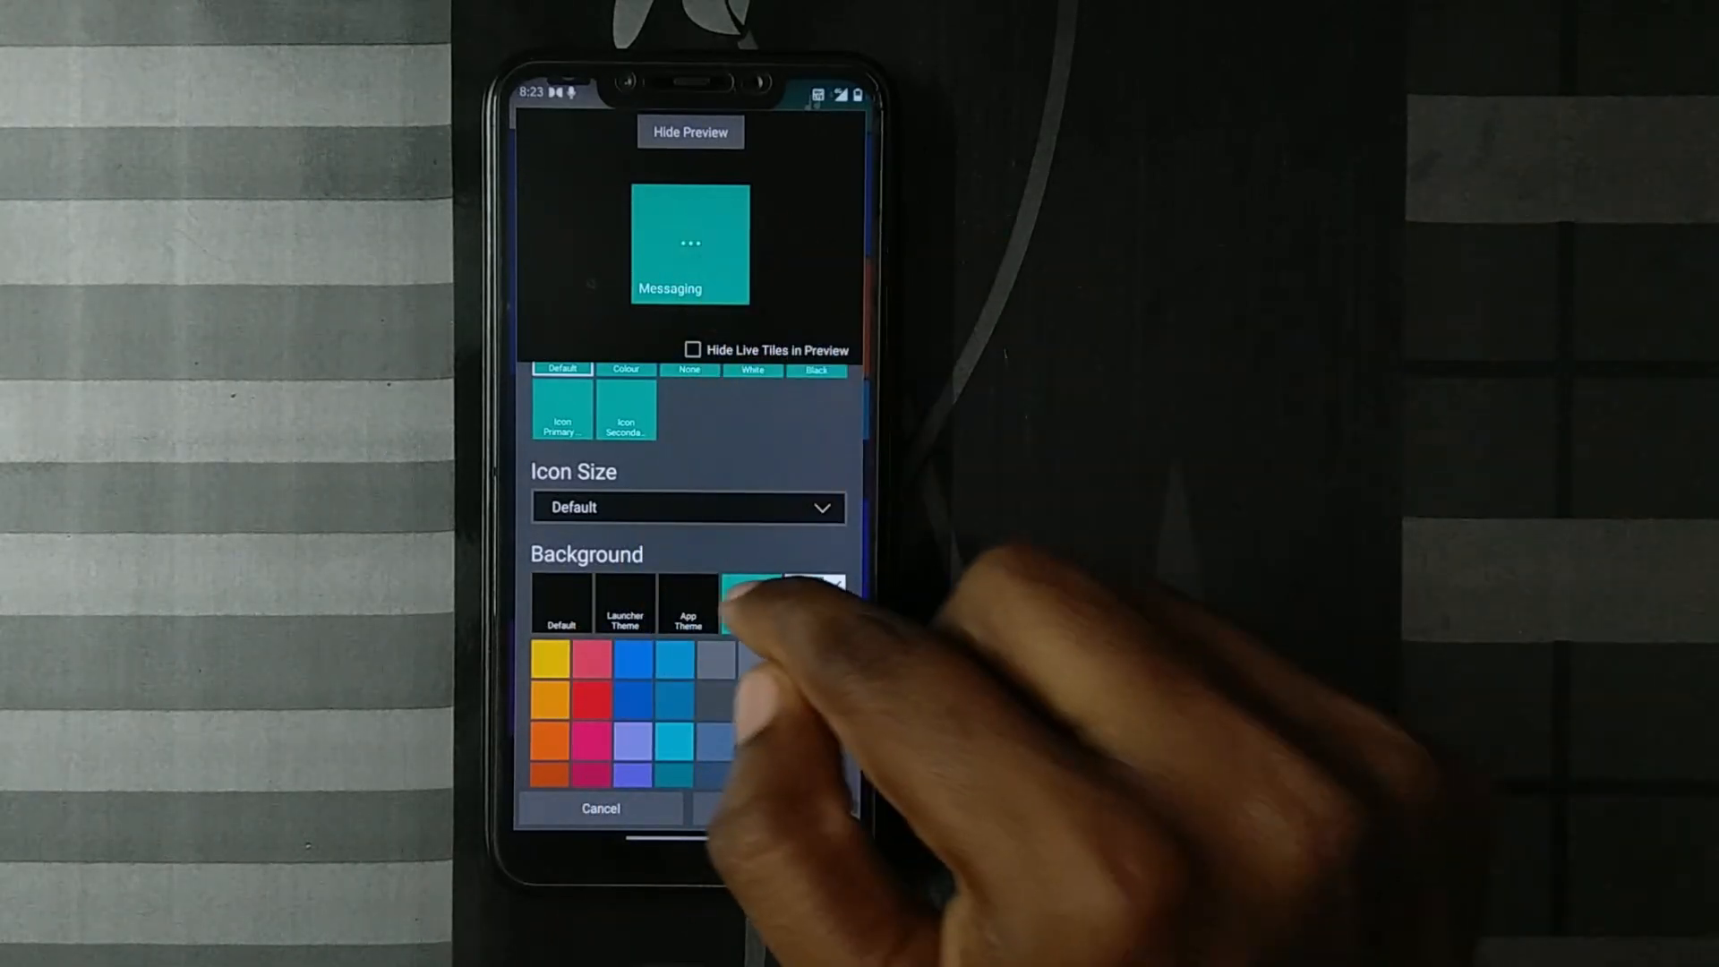
{"action": "left_click", "coordinate": [815, 604]}
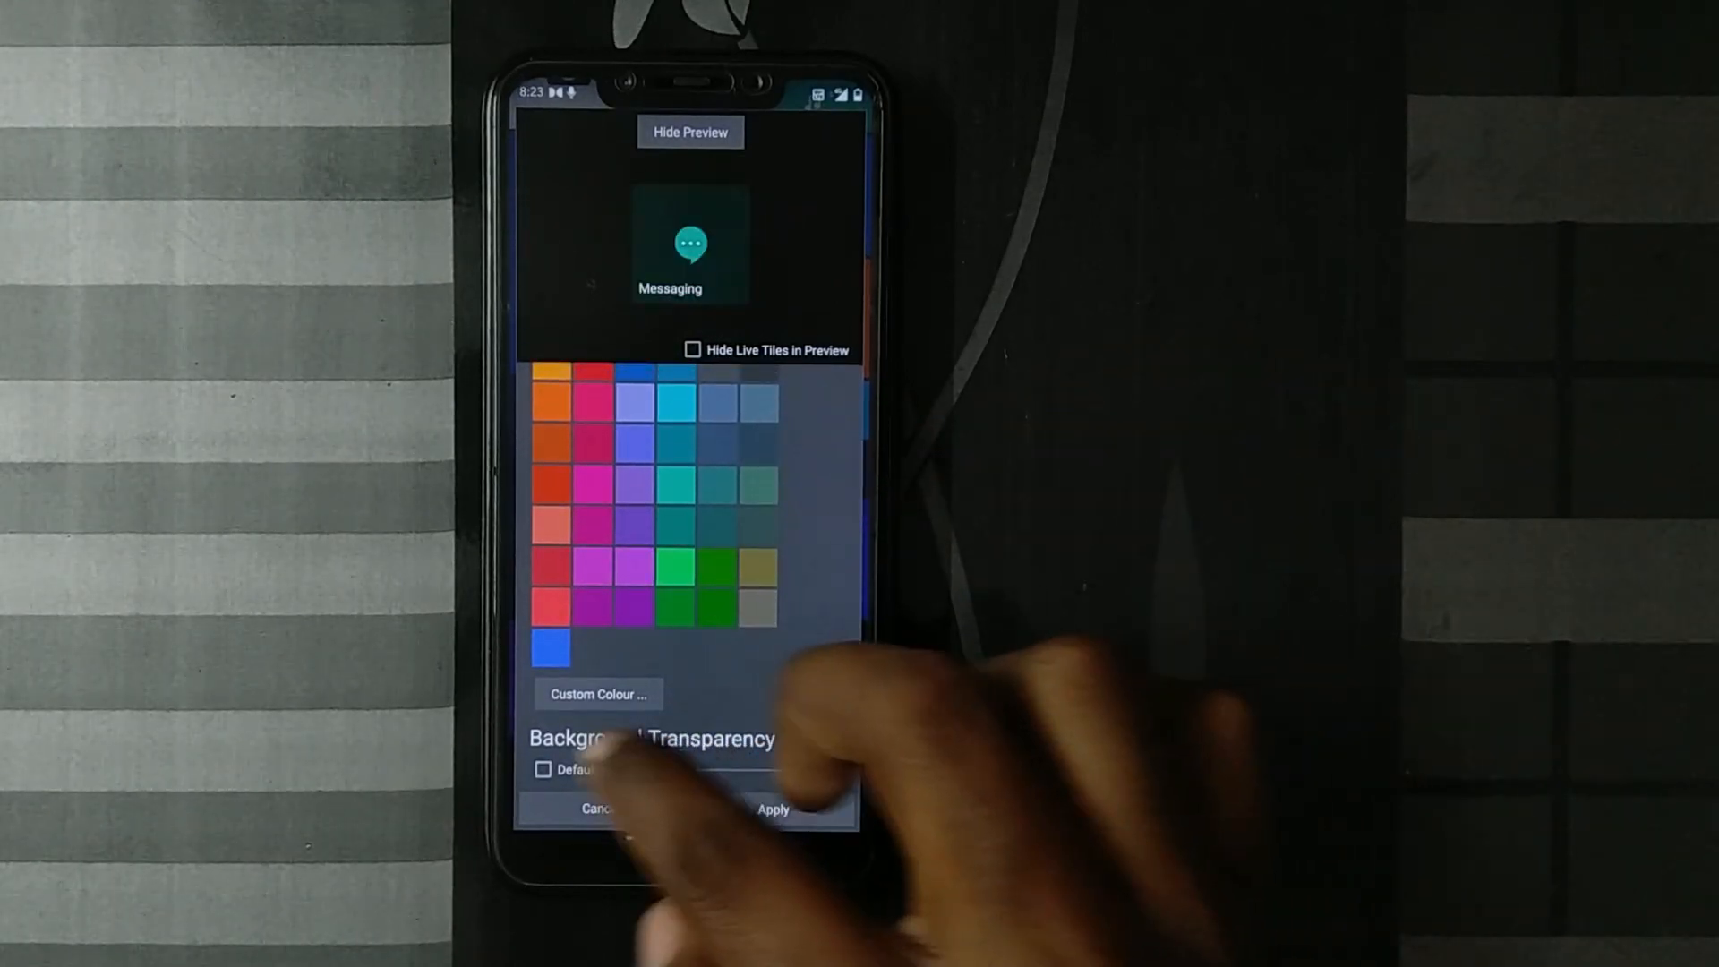
{"action": "left_click", "coordinate": [677, 380]}
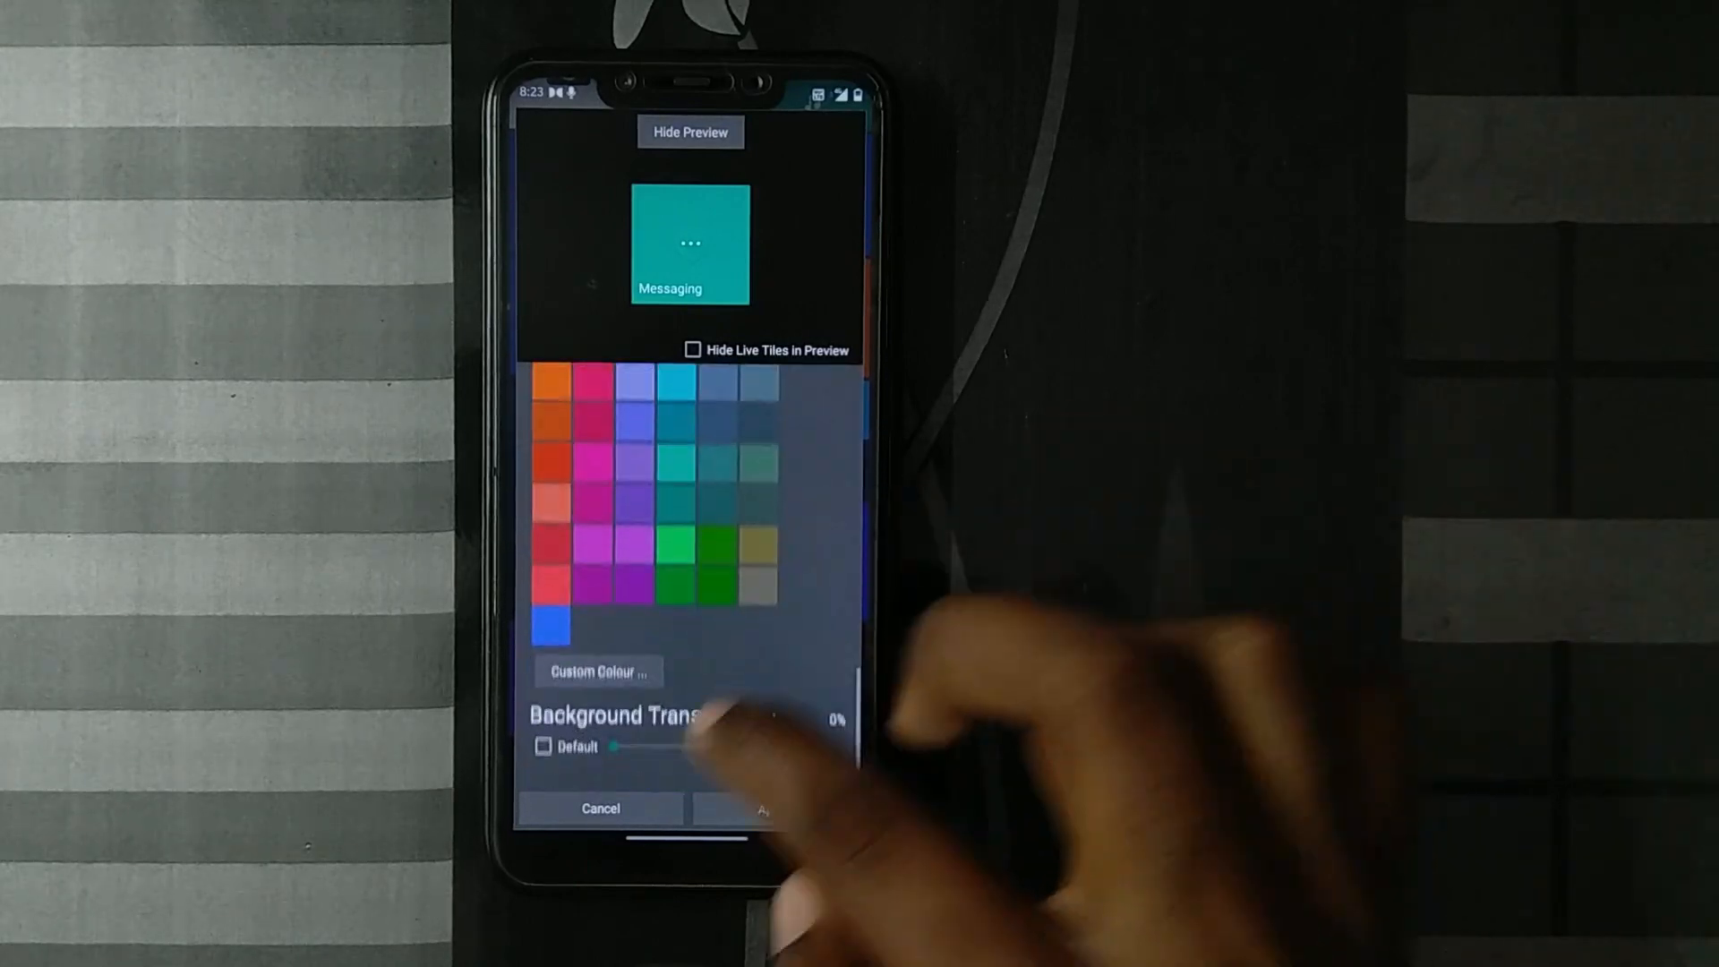
{"action": "left_click", "coordinate": [599, 807]}
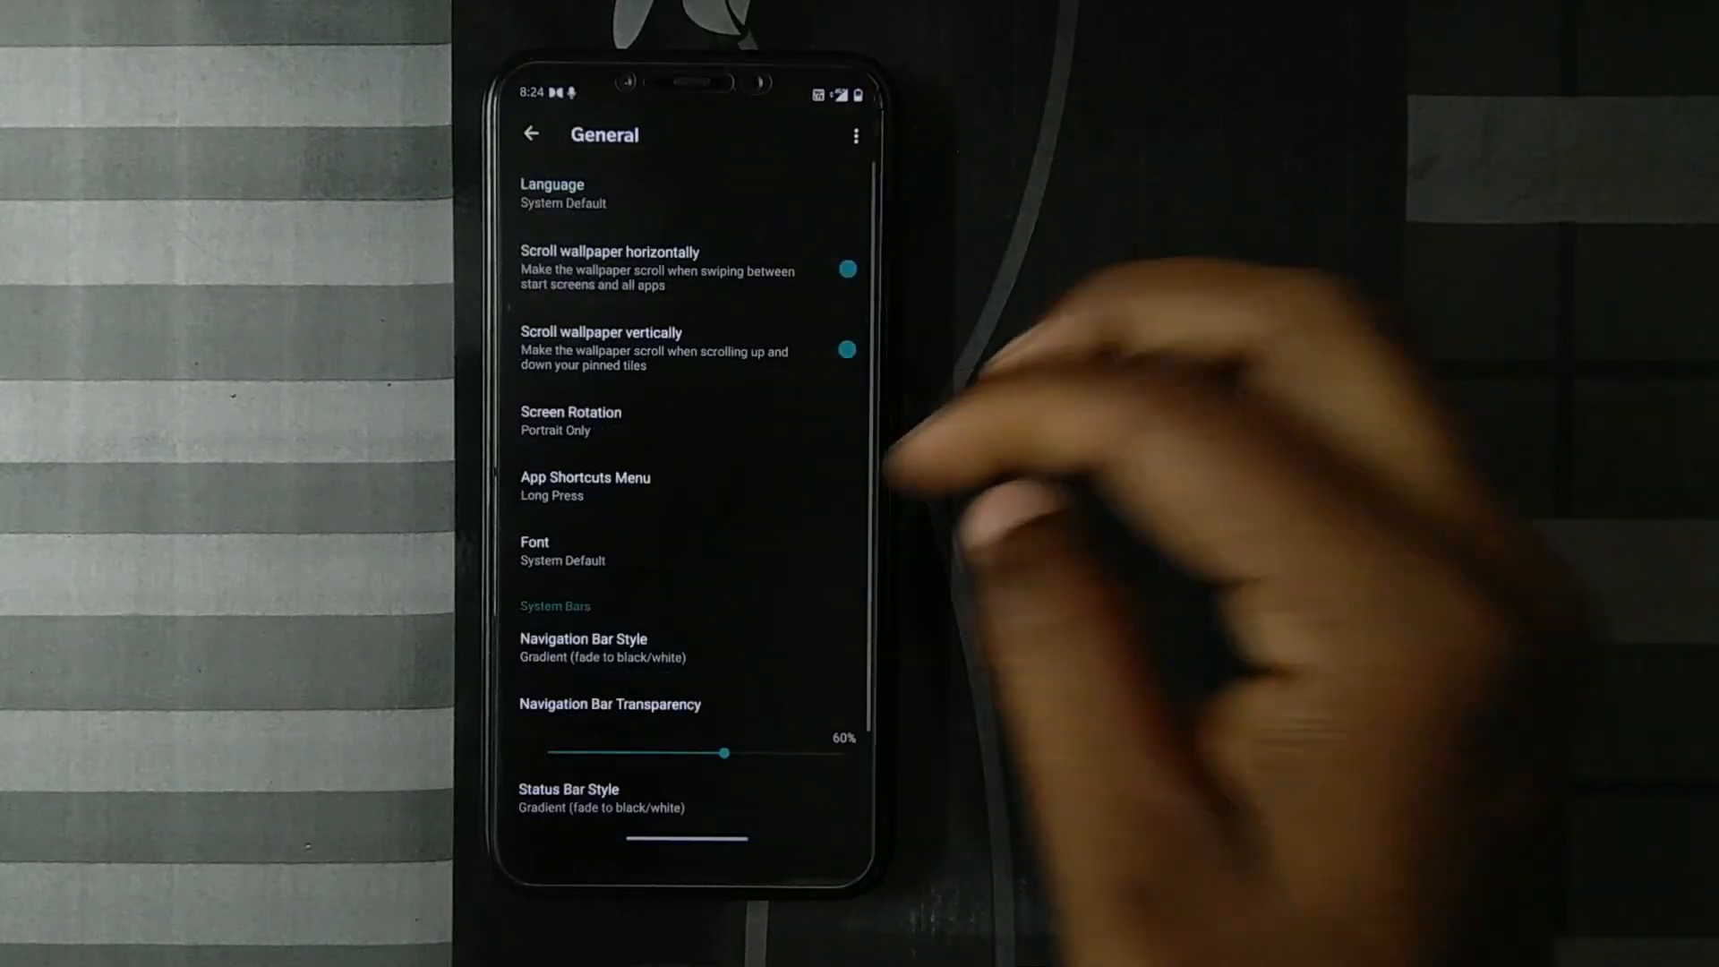
Turn off Scroll wallpaper vertically, then return to preferences and enter Icons
{"action": "left_click", "coordinate": [845, 349]}
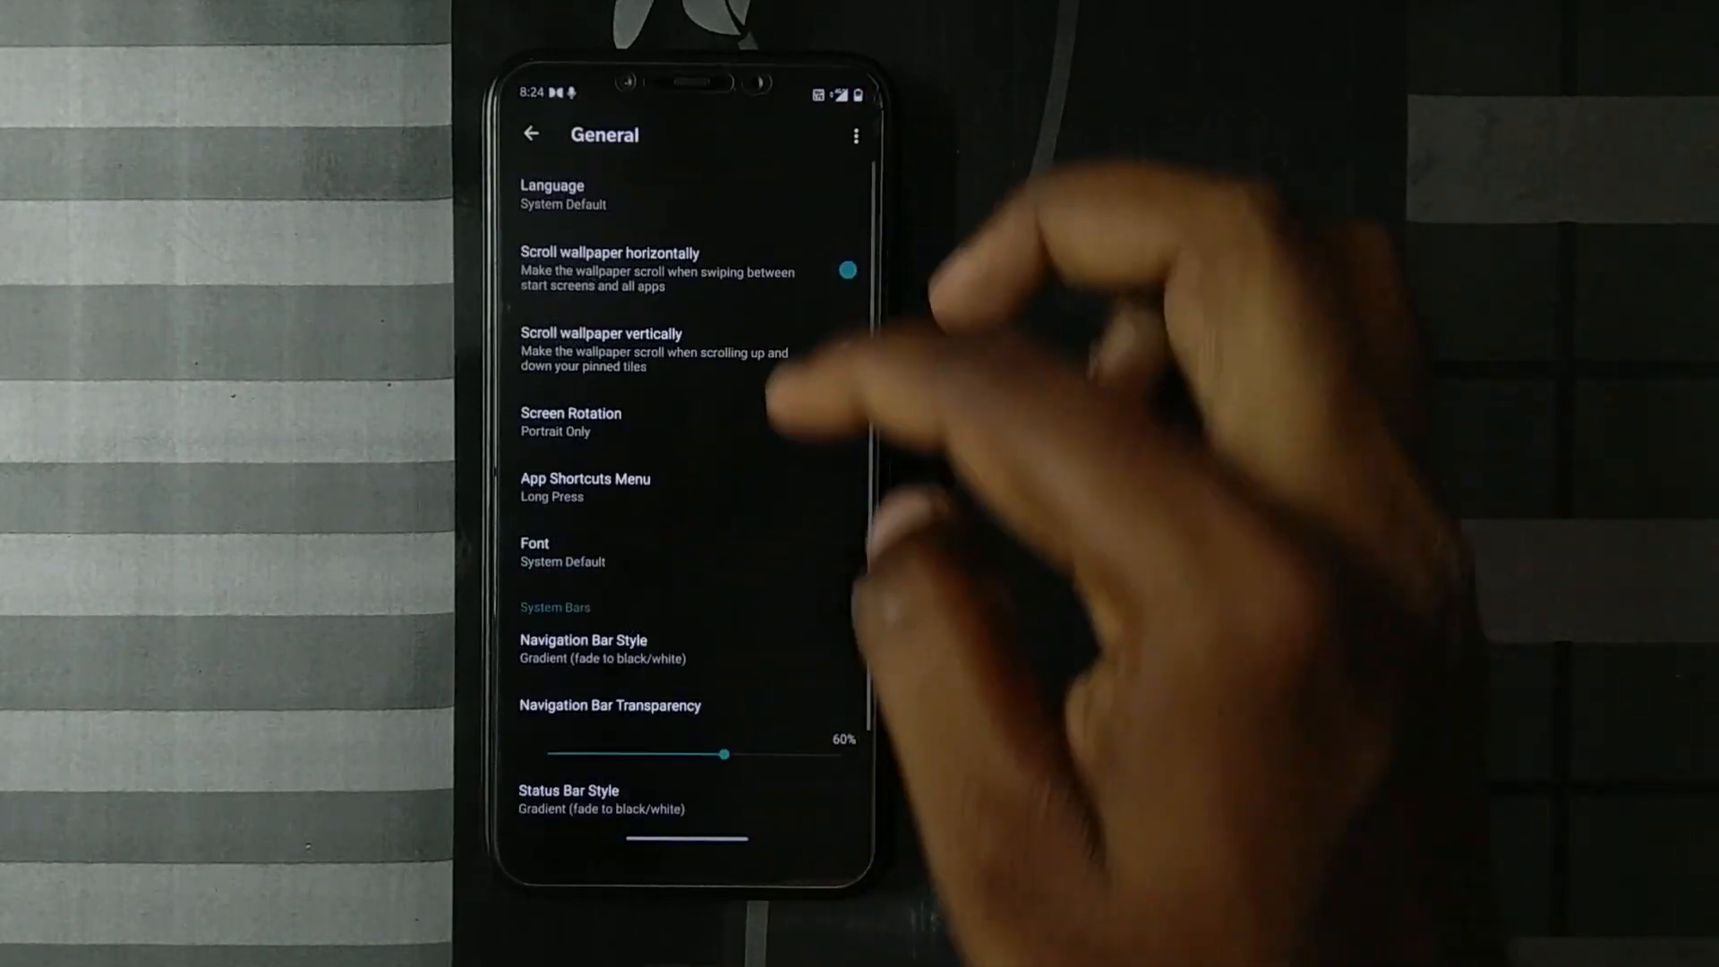
{"action": "left_click", "coordinate": [530, 135]}
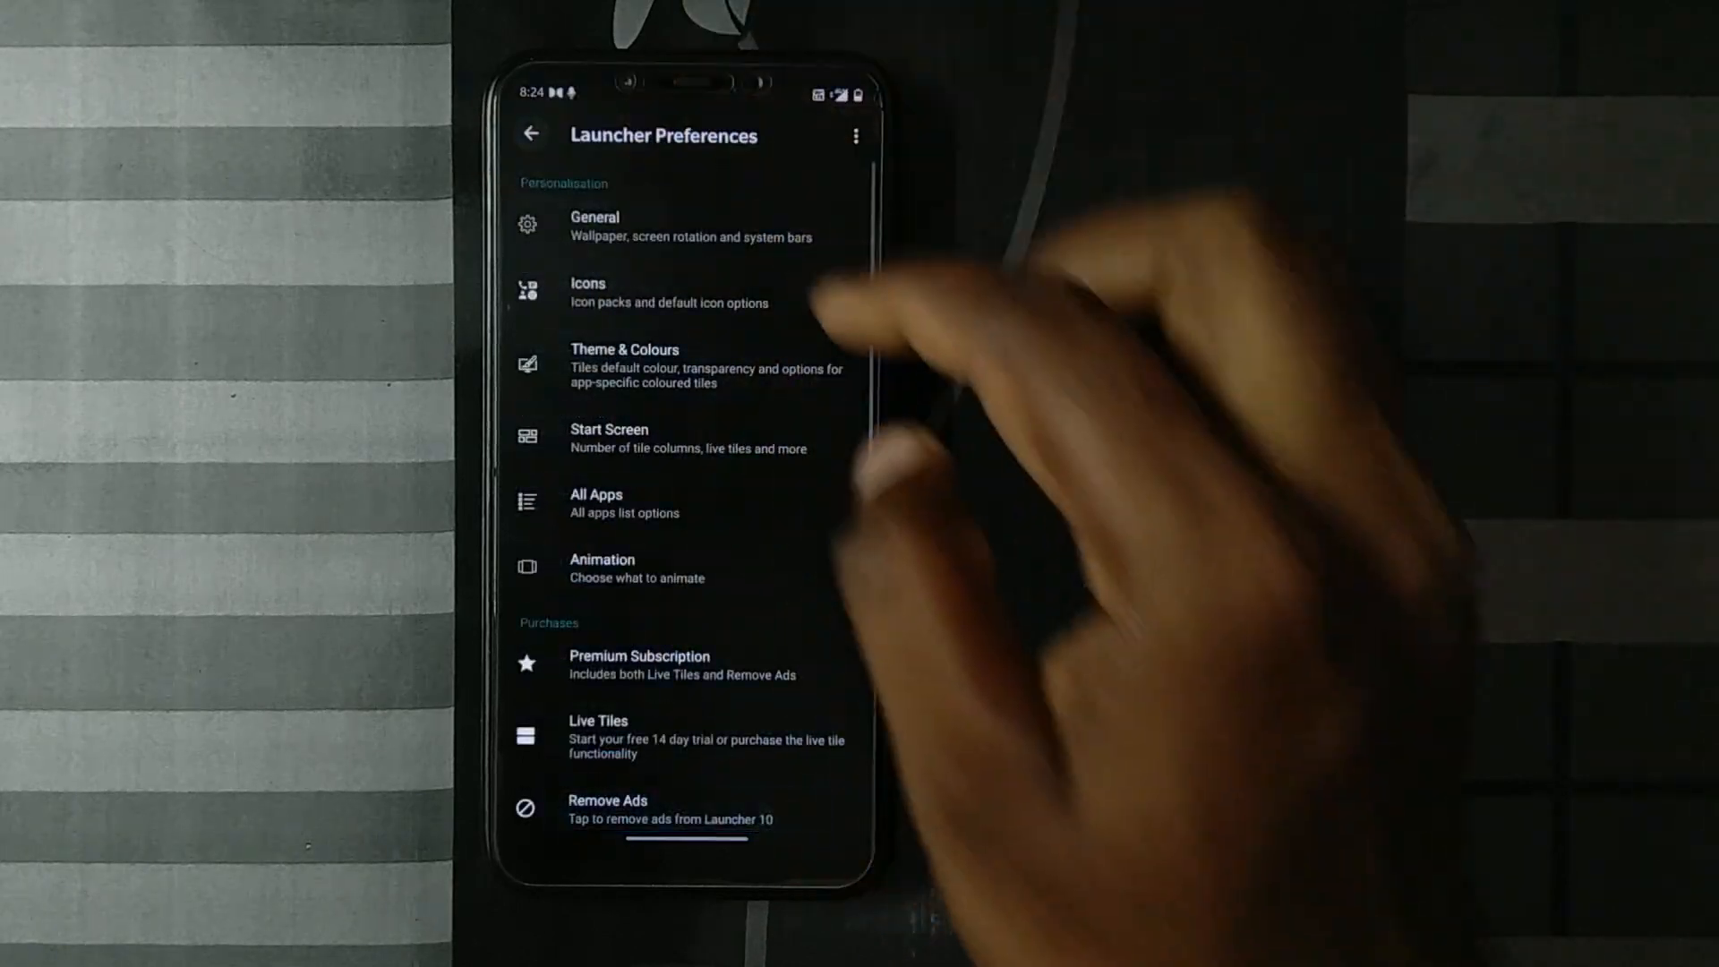
{"action": "left_click", "coordinate": [607, 808]}
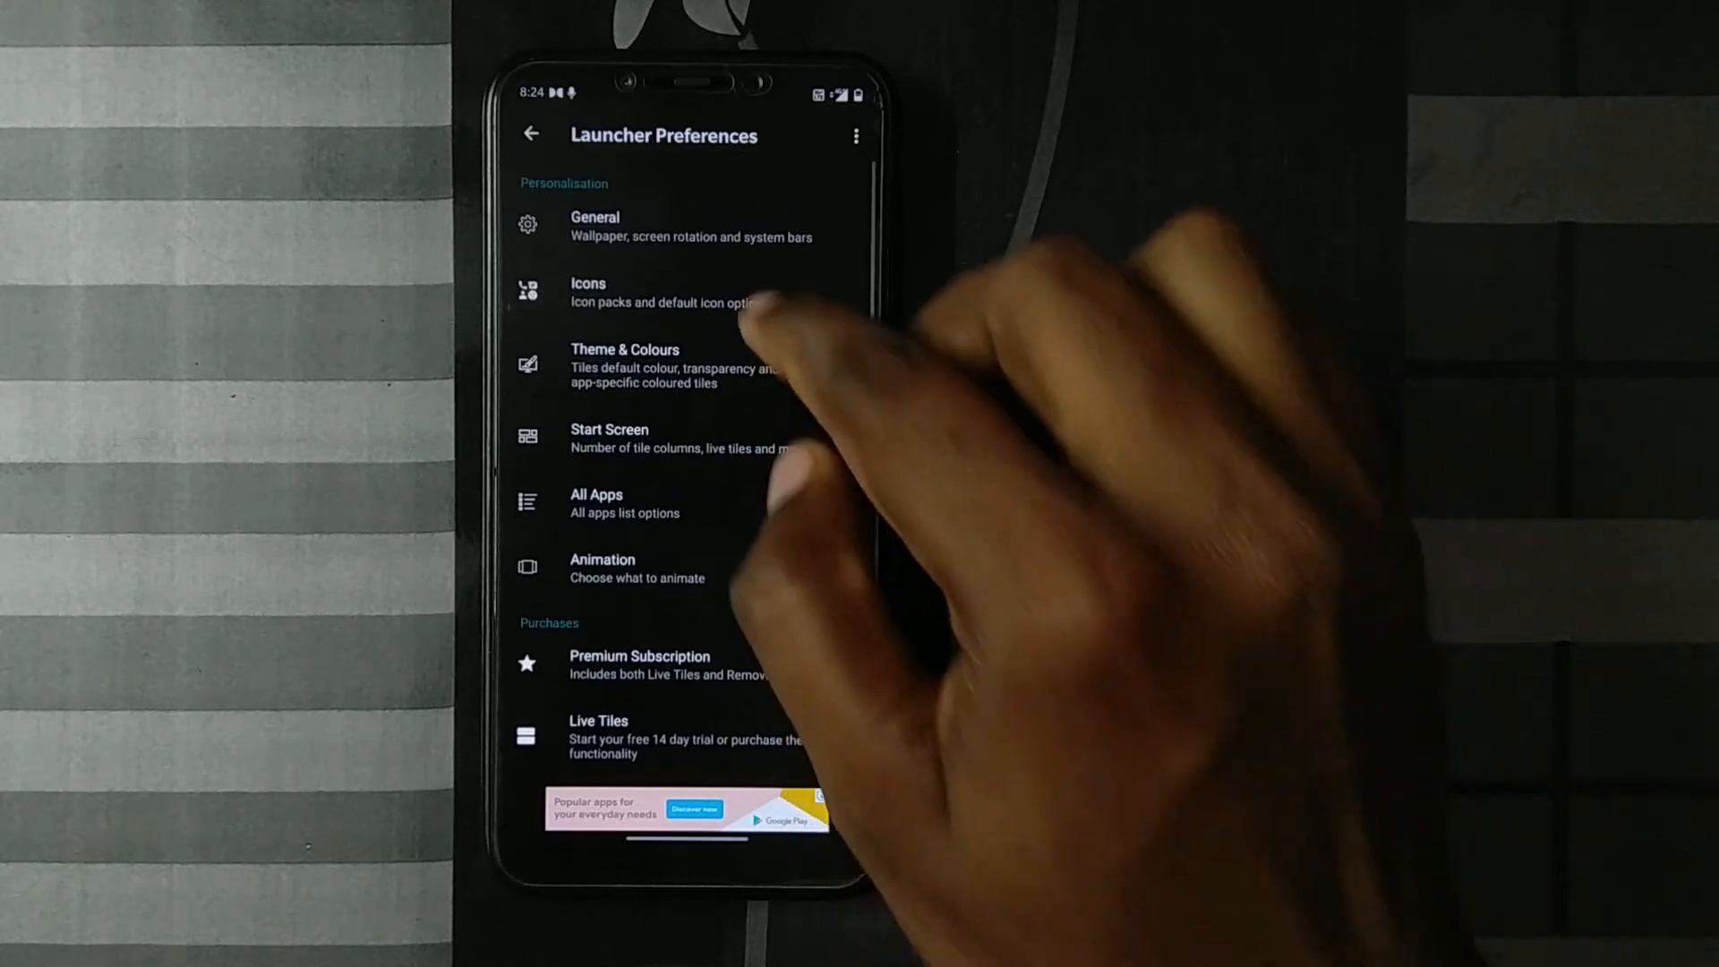
{"action": "left_click", "coordinate": [588, 290]}
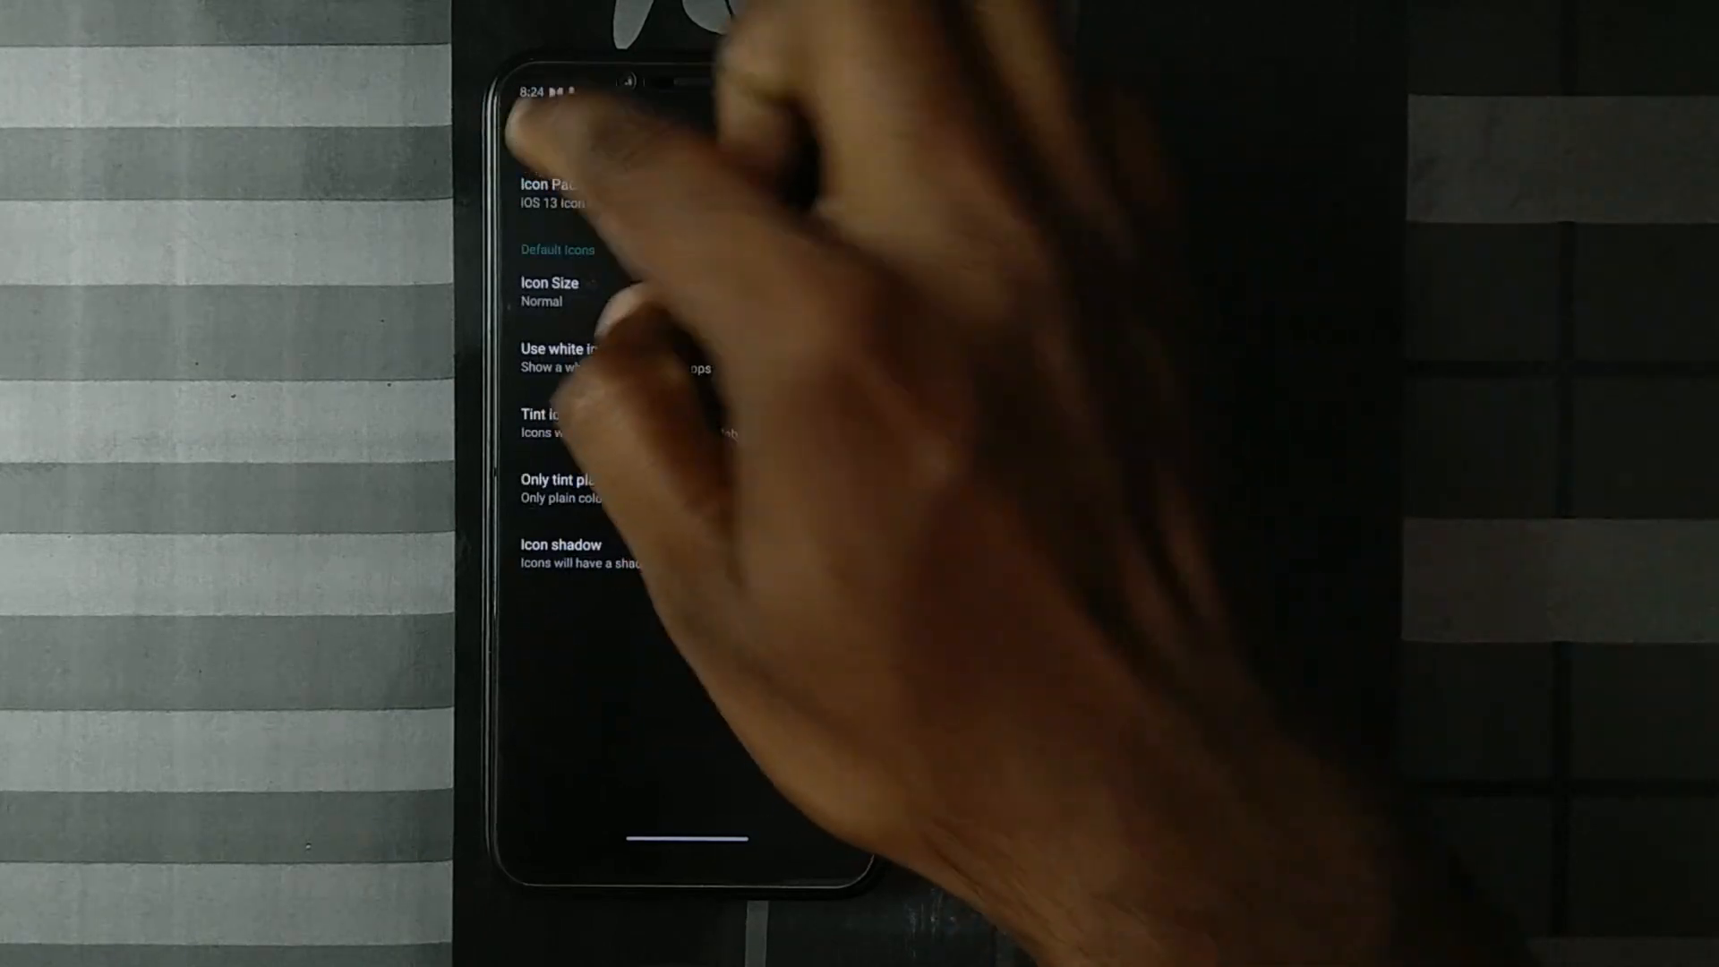
View the Premium Subscription offer and dismiss the Google Play purchase sheet
{"action": "left_click", "coordinate": [530, 132]}
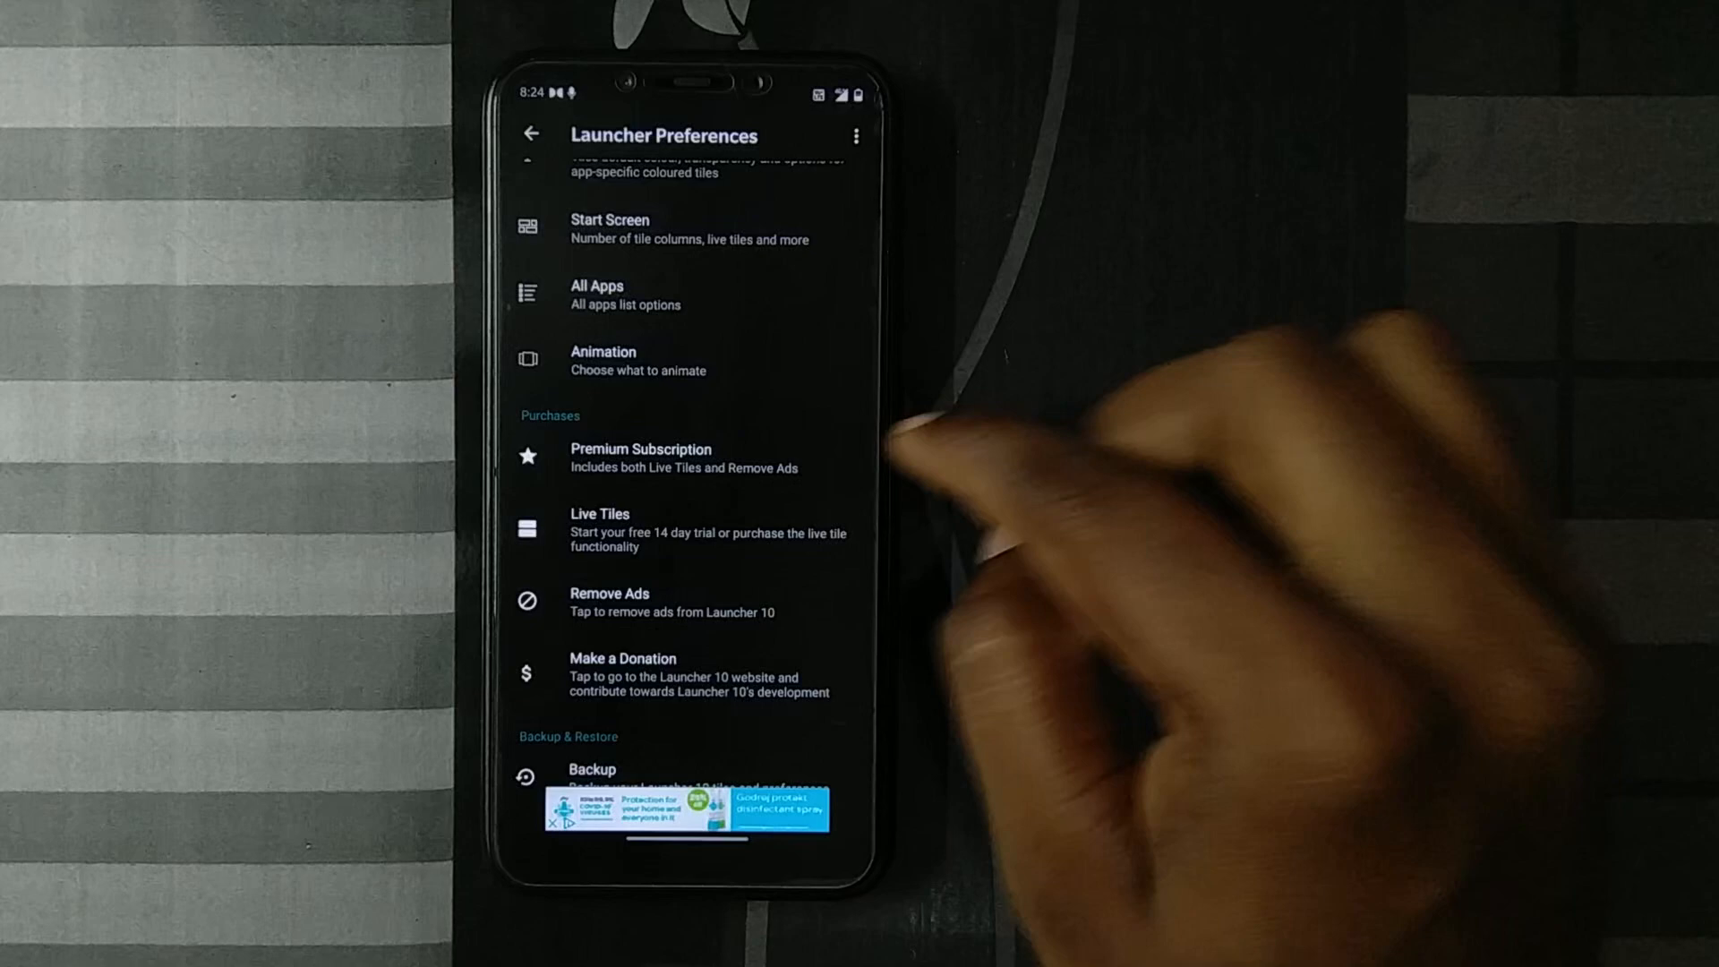
{"action": "left_click", "coordinate": [641, 456]}
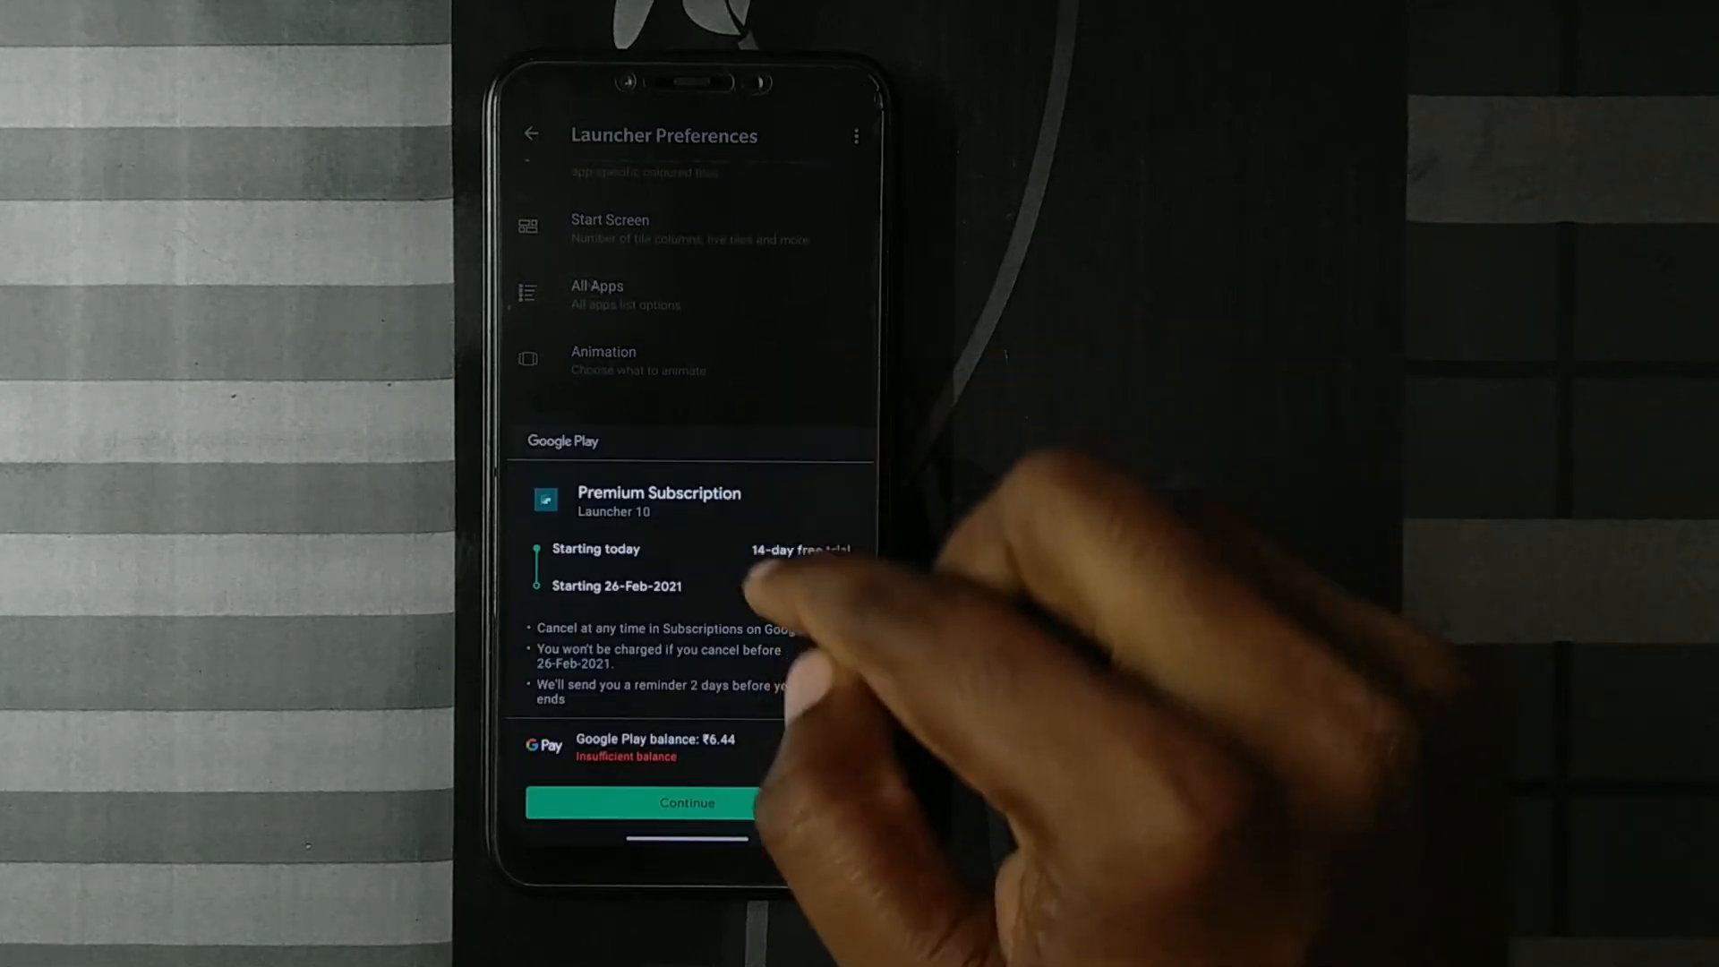
{"action": "left_click", "coordinate": [687, 804]}
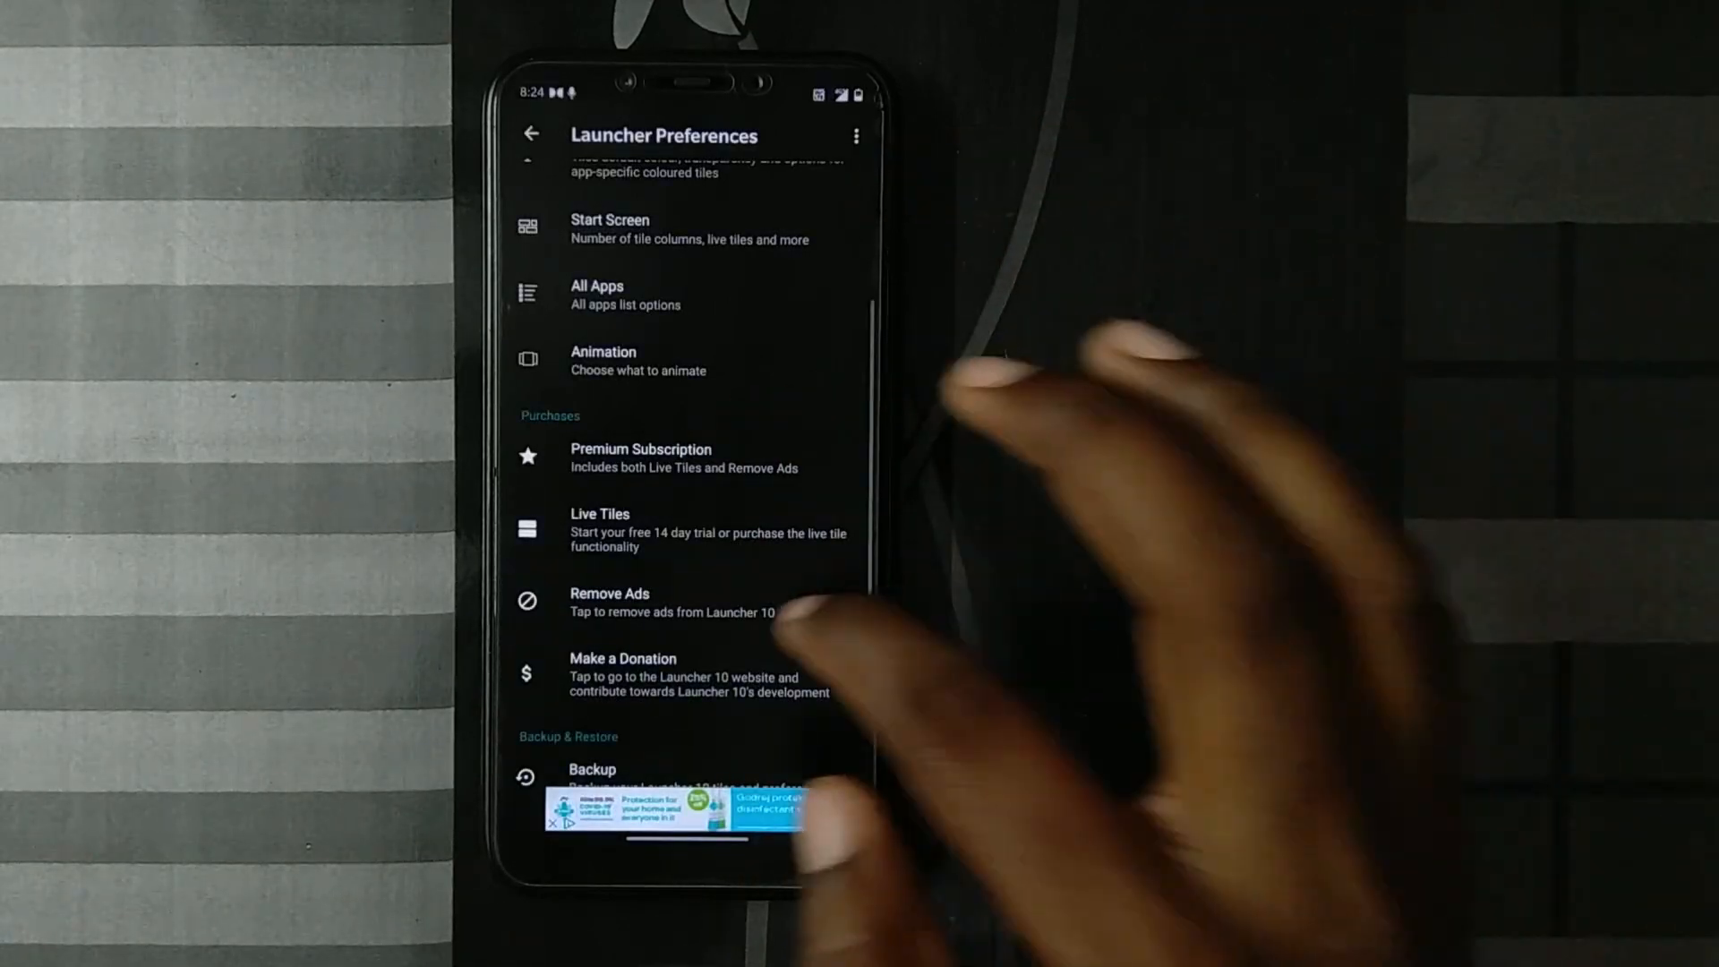
{"action": "left_click", "coordinate": [609, 602]}
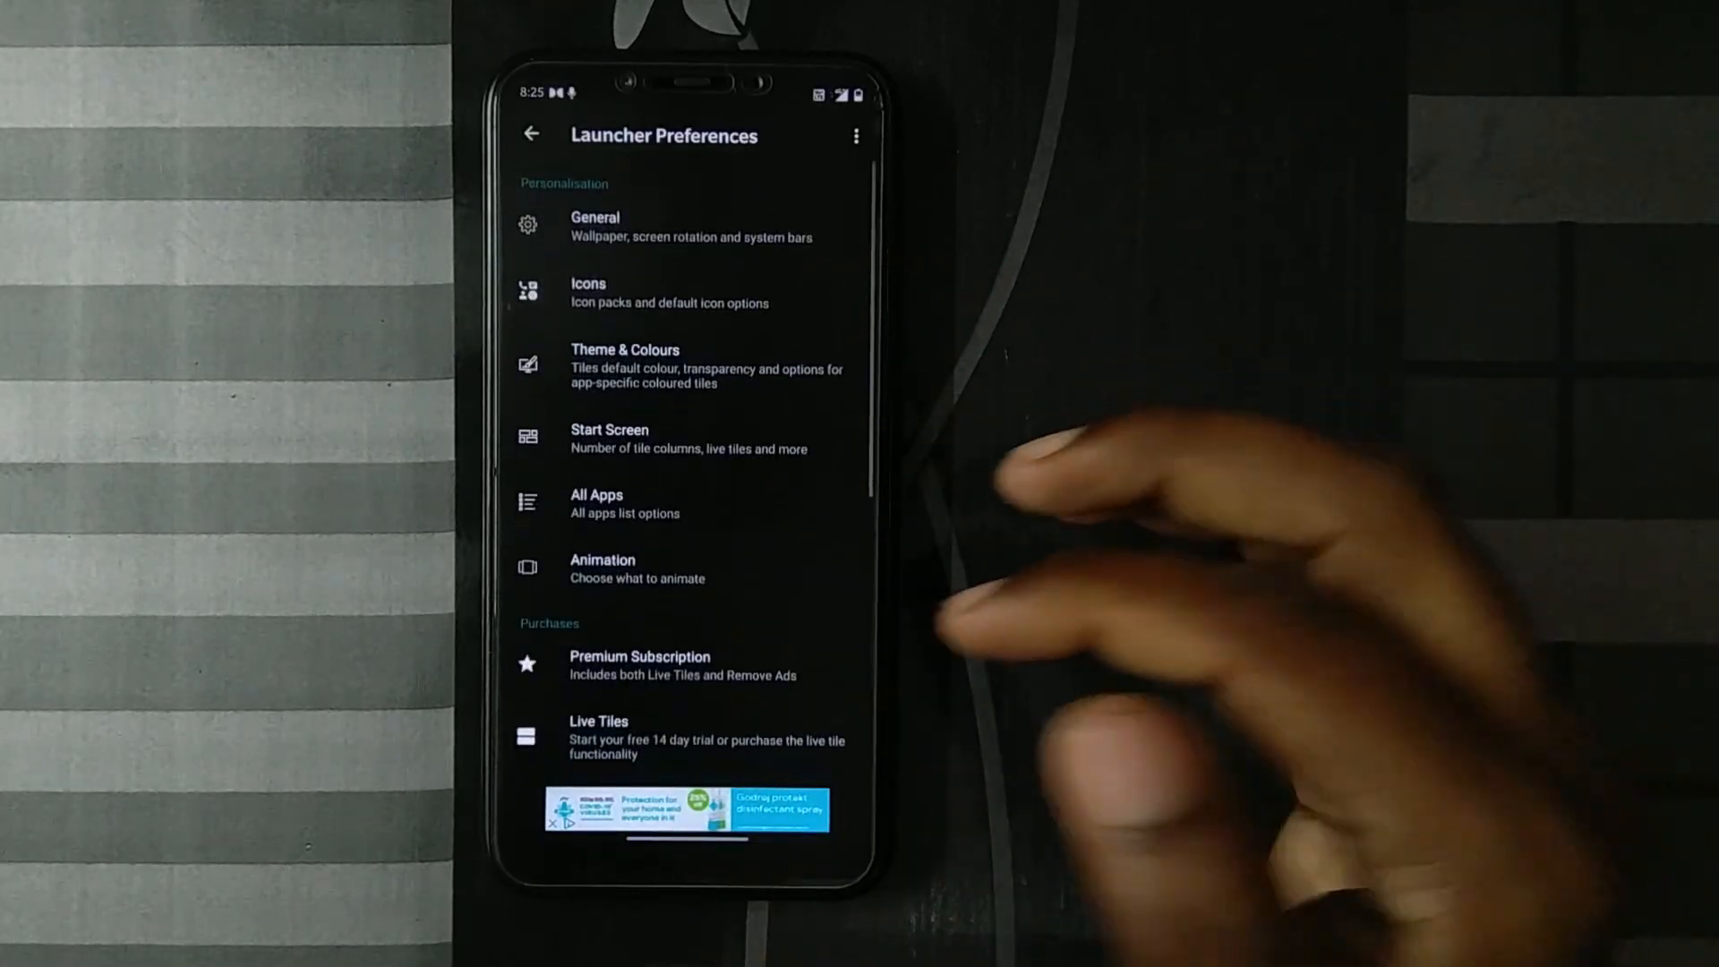
Browse one category of the Launcher Preferences options
{"action": "left_click", "coordinate": [592, 217]}
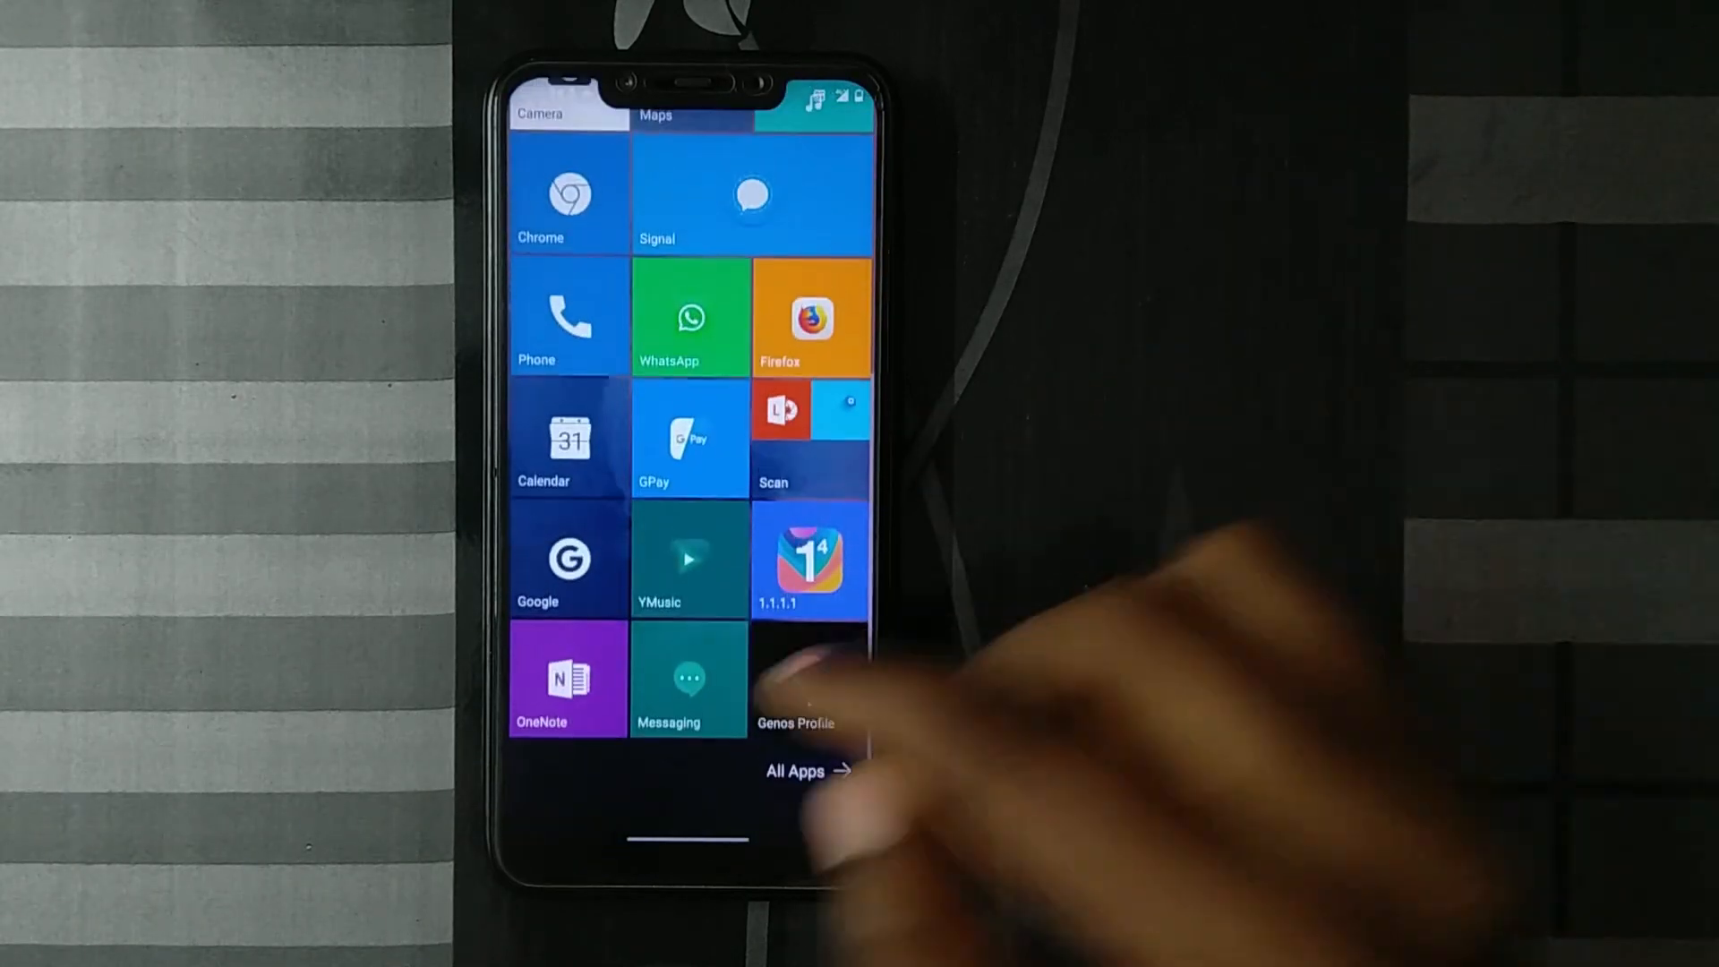
Scroll through the Start screen tiles with the teal Messaging tile visible
{"action": "scroll", "scroll_direction": "down", "scroll_amount": 3}
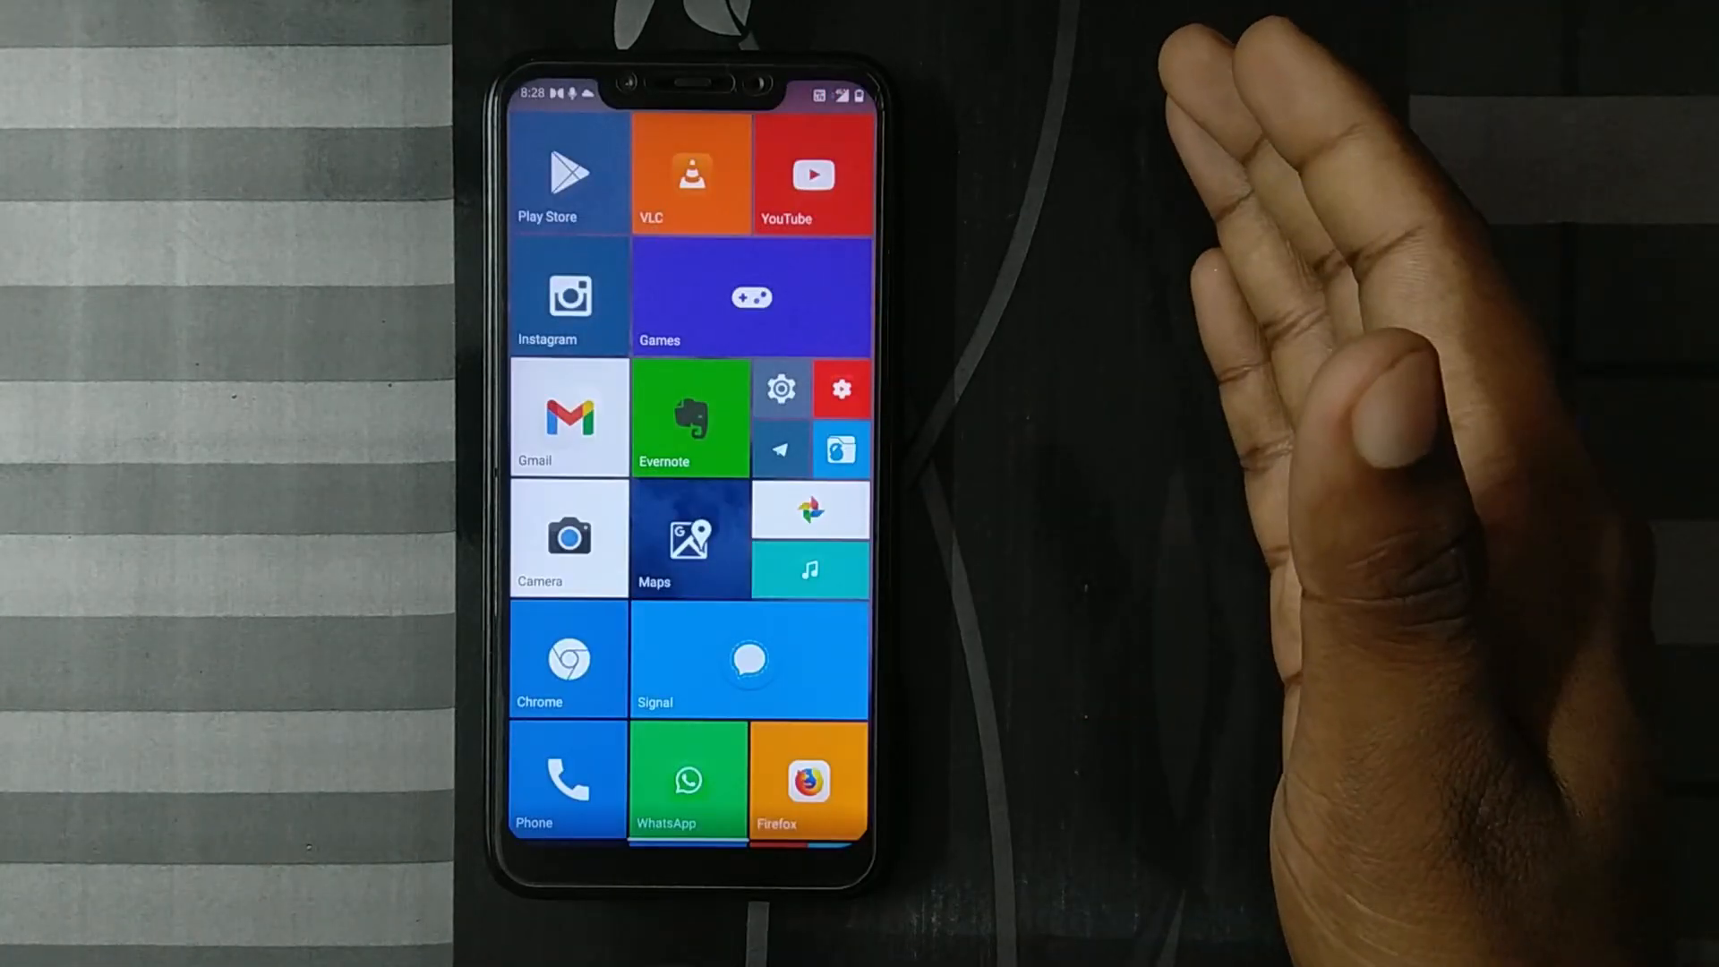